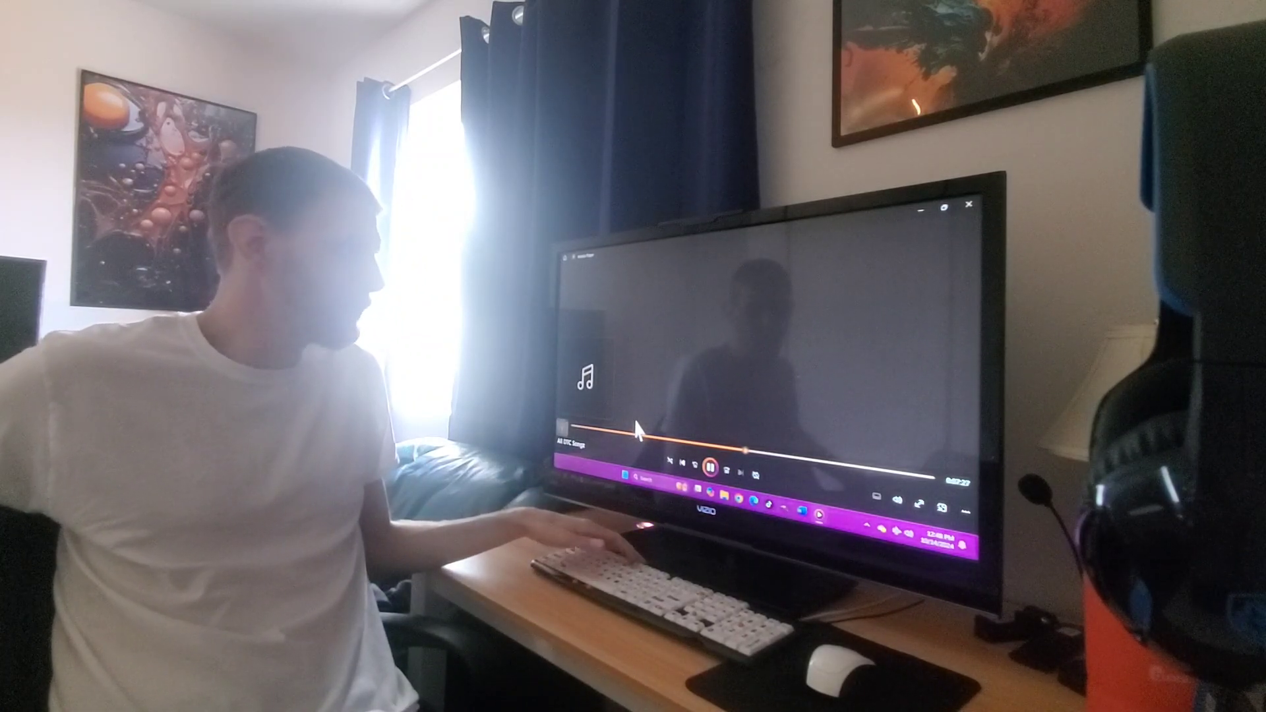
- Pause the All DTC Songs playback and start the Audio Book track playing
click(732, 465)
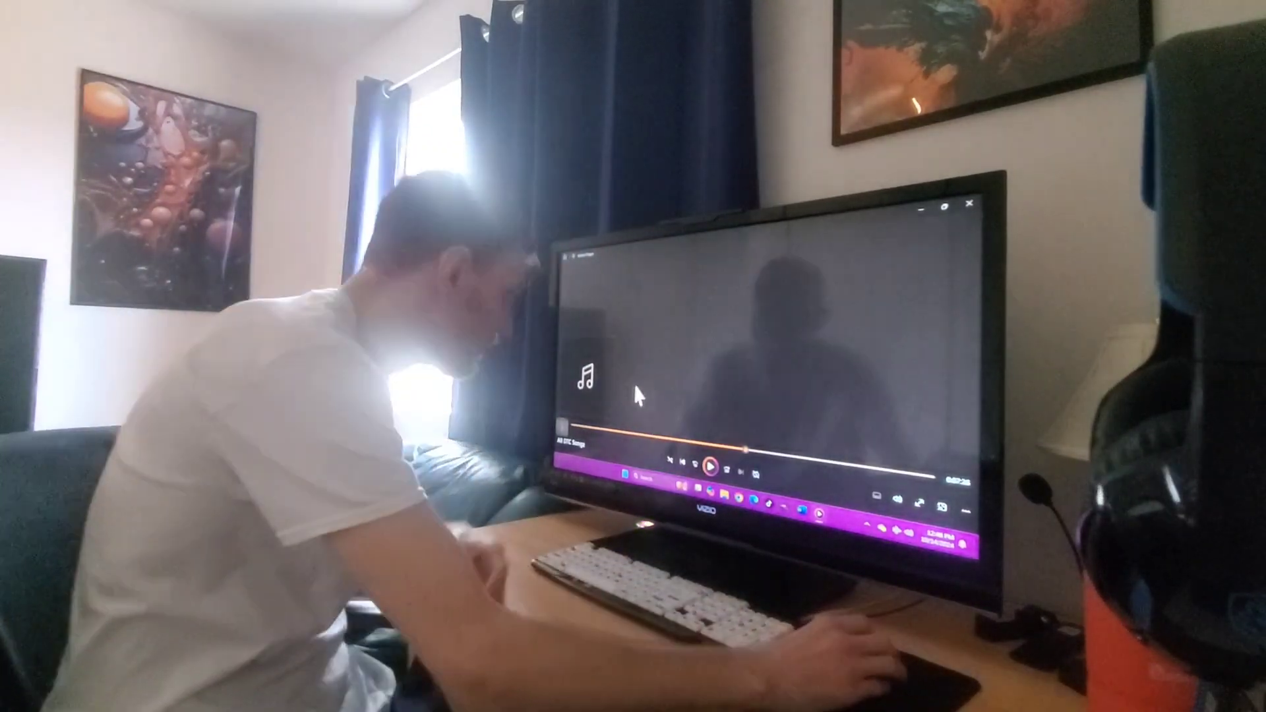
click(713, 469)
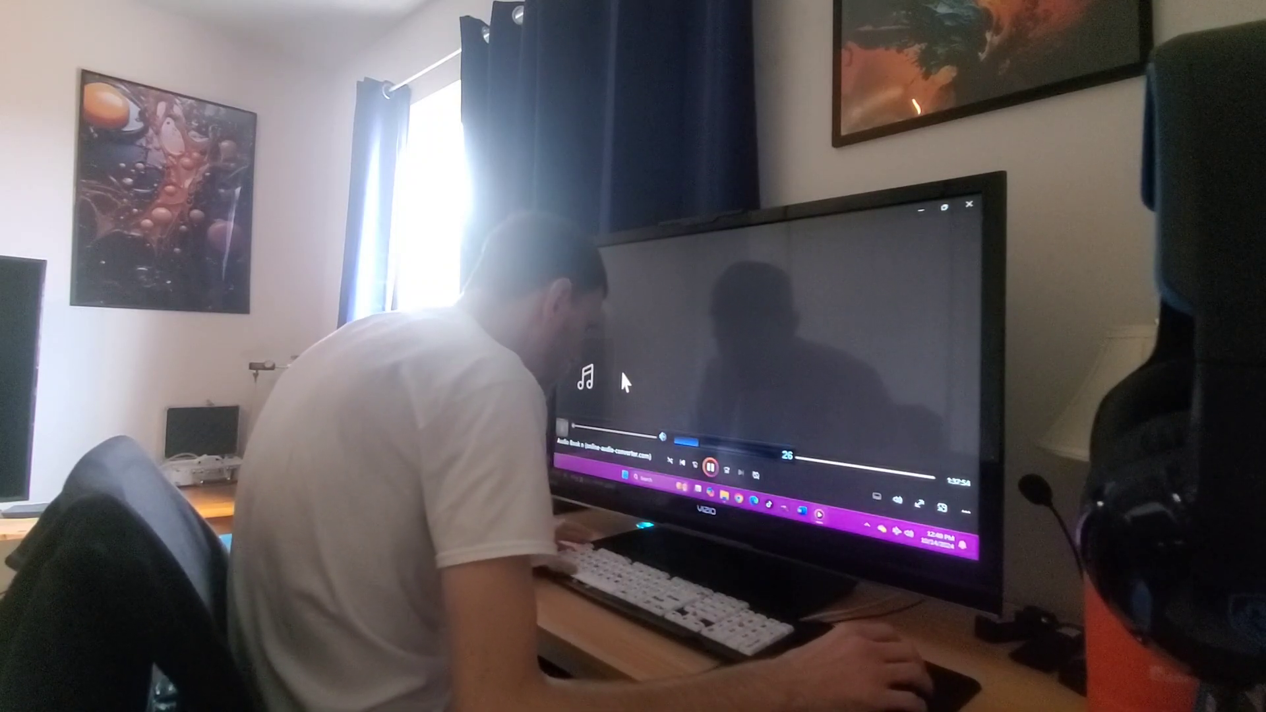
- Stop the audio book so a different track sits loaded and paused at its start
click(711, 462)
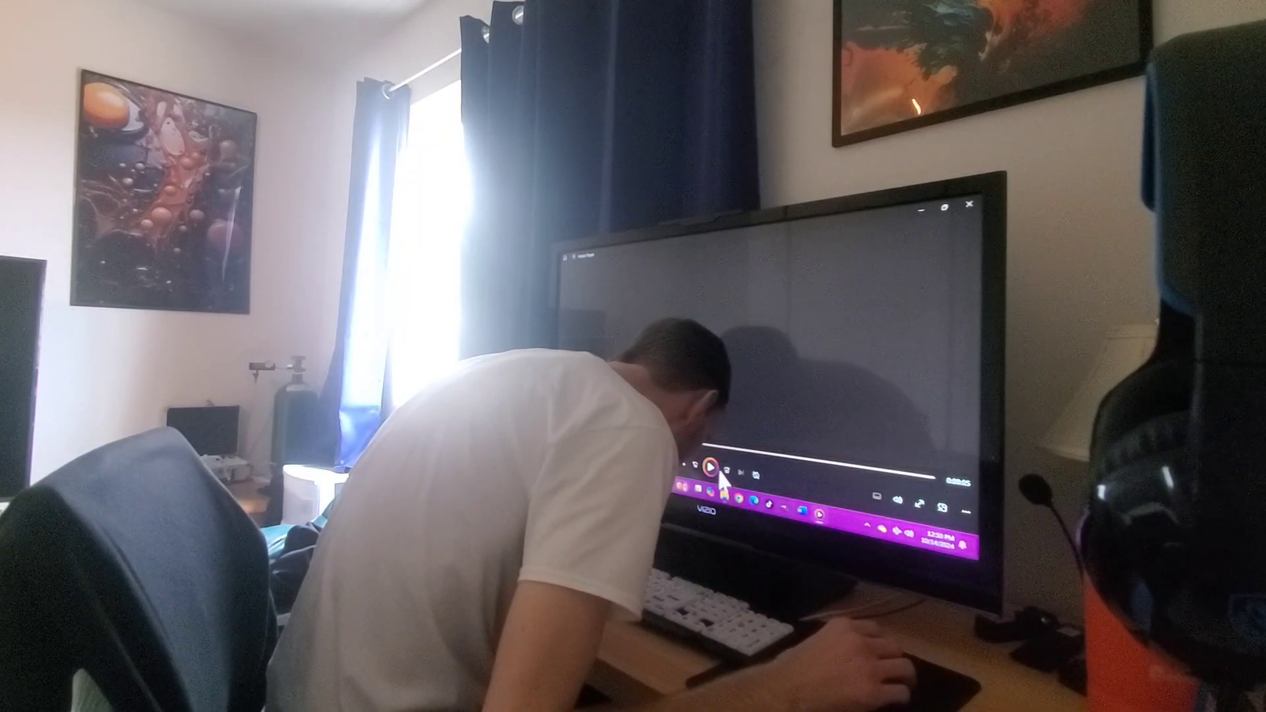
- Replay the short song clip several times with Play/Pause, leaving it playing again
click(713, 465)
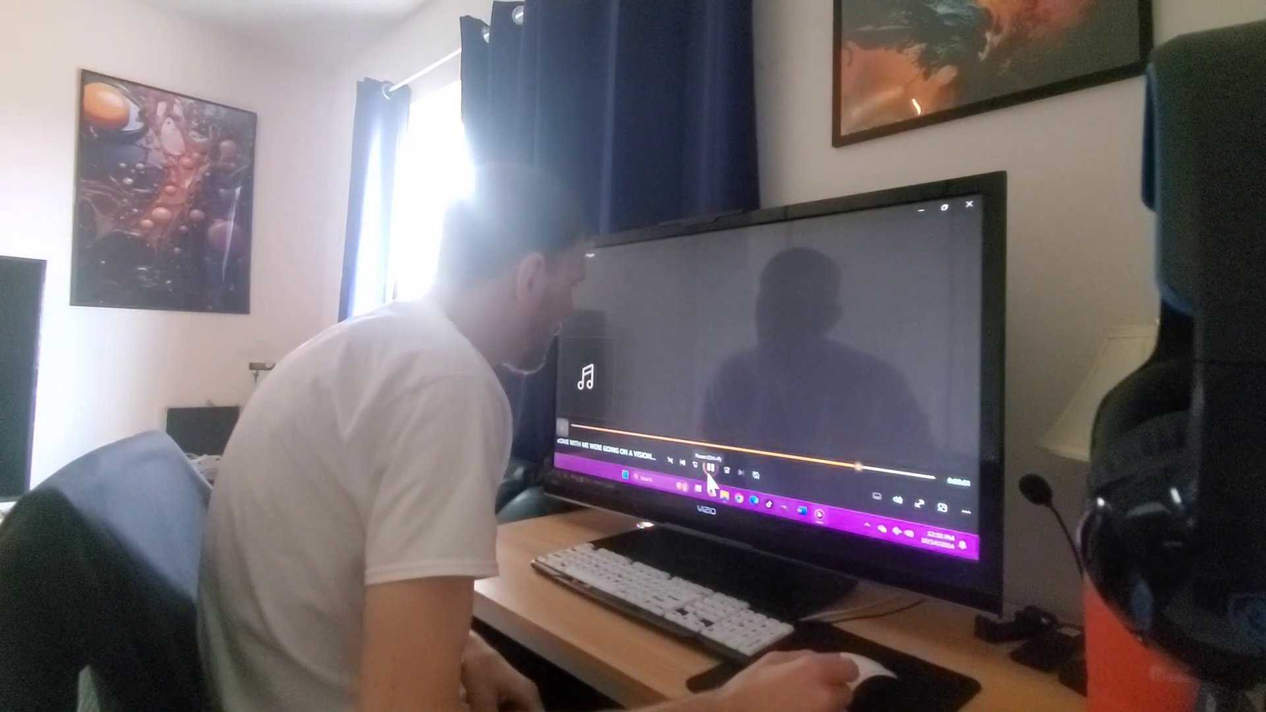
click(709, 467)
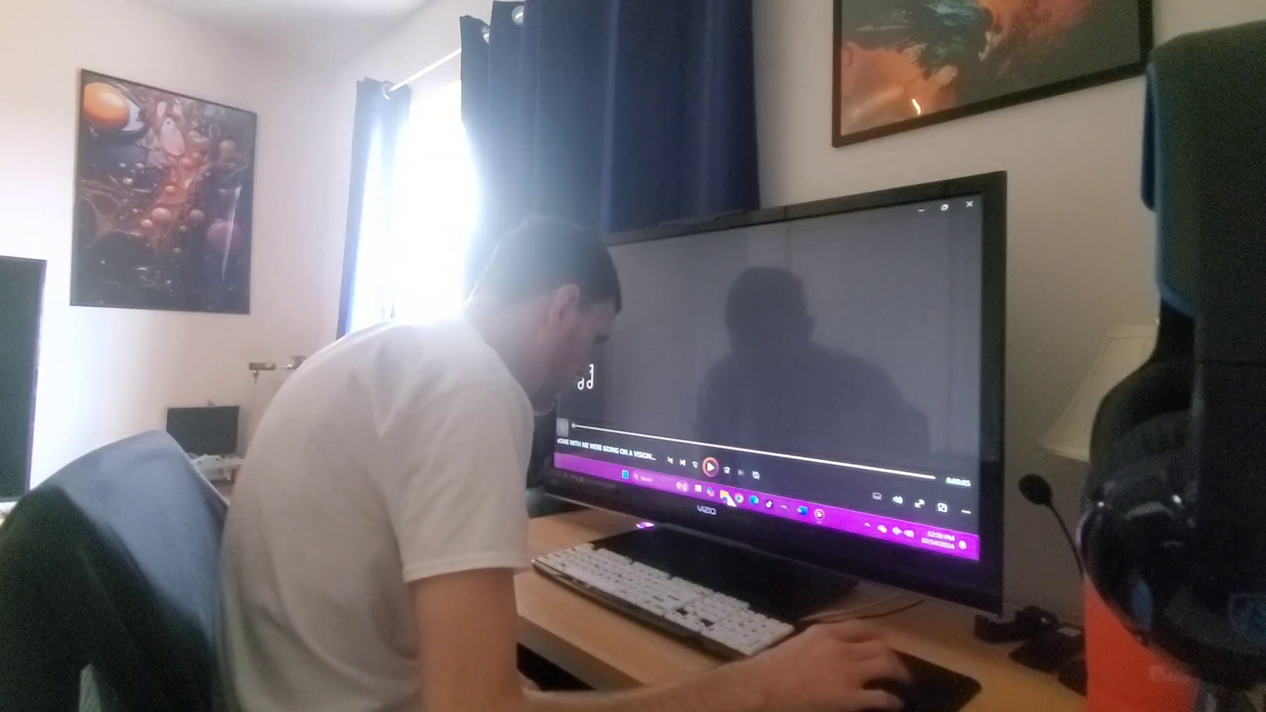
click(713, 467)
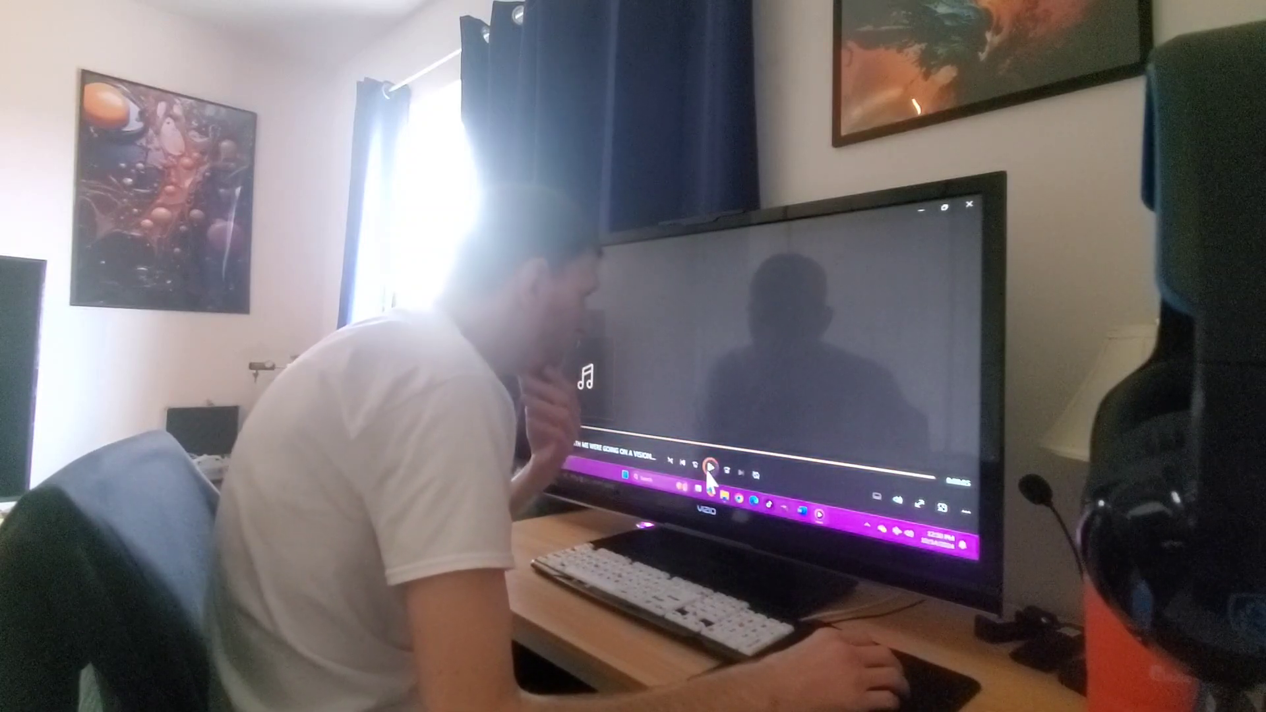
click(711, 464)
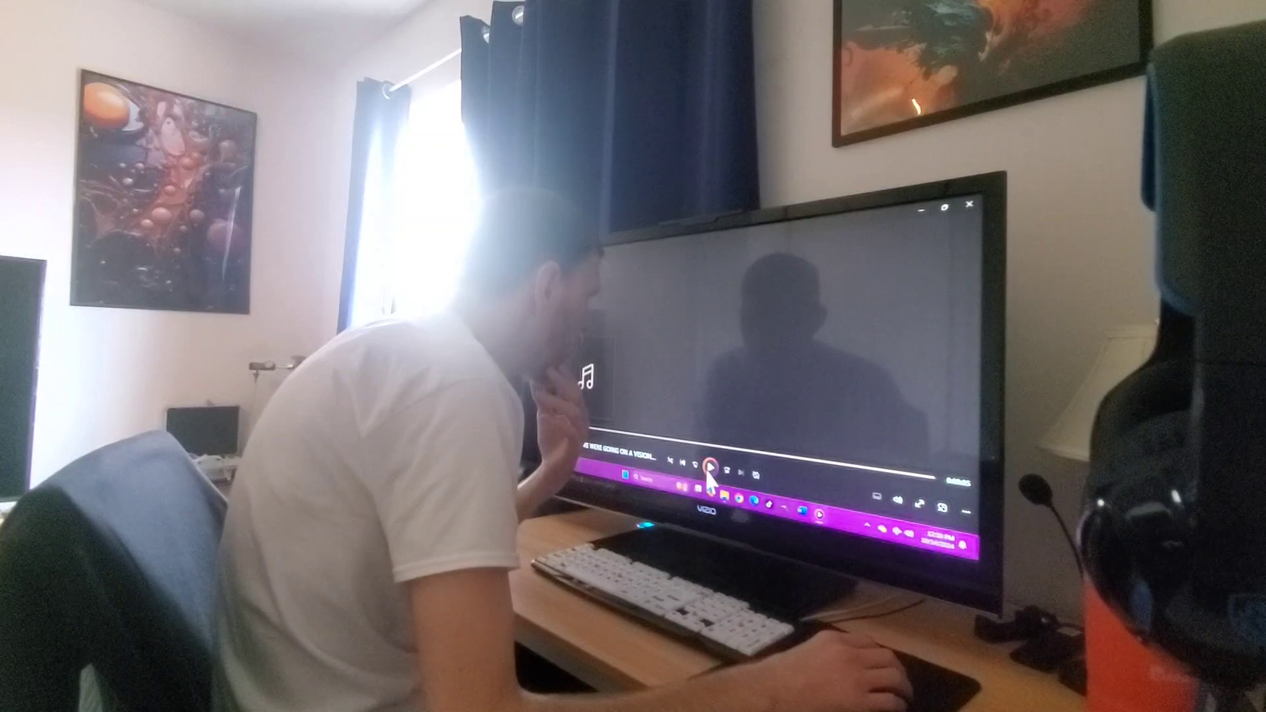
click(710, 467)
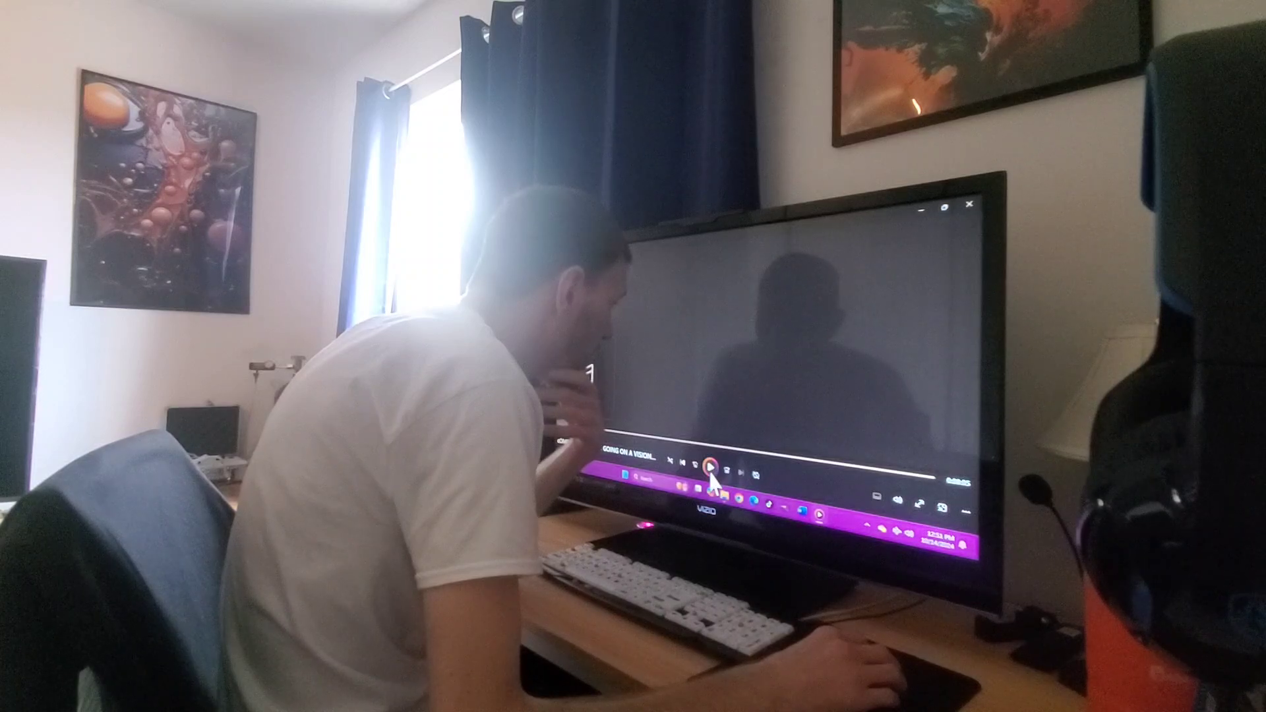
click(712, 468)
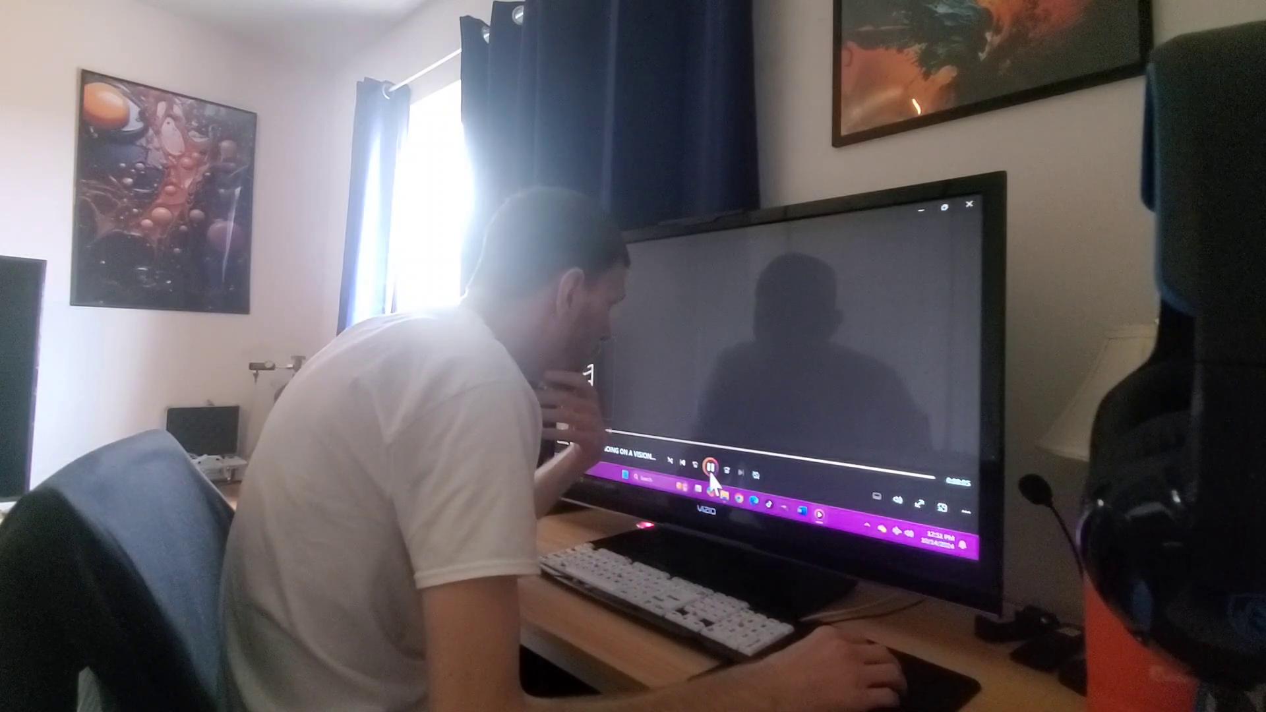
click(709, 467)
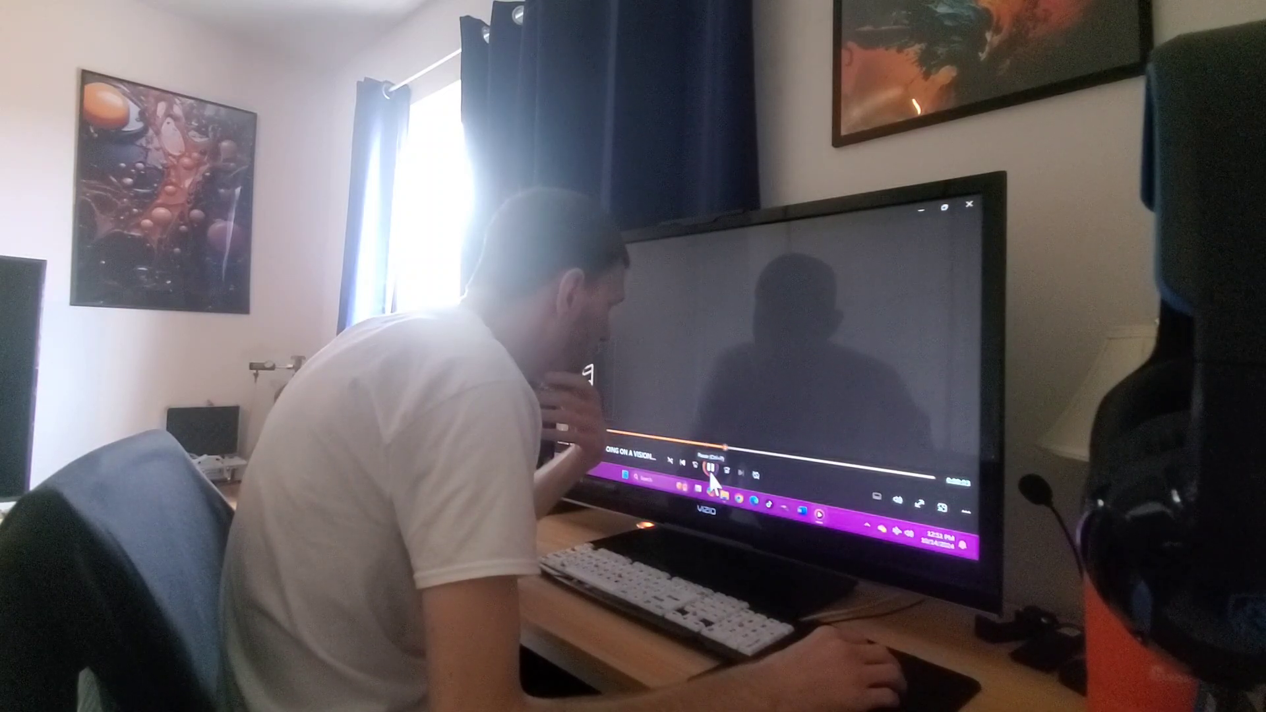
click(709, 466)
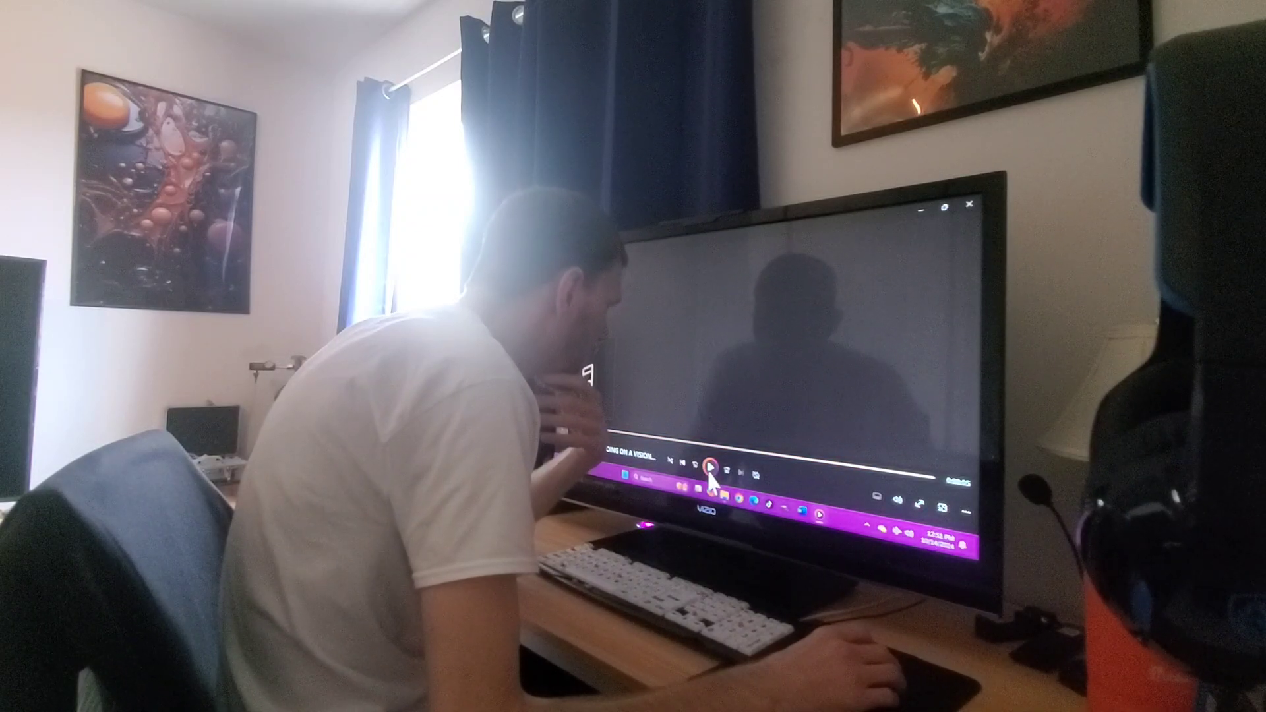
click(712, 466)
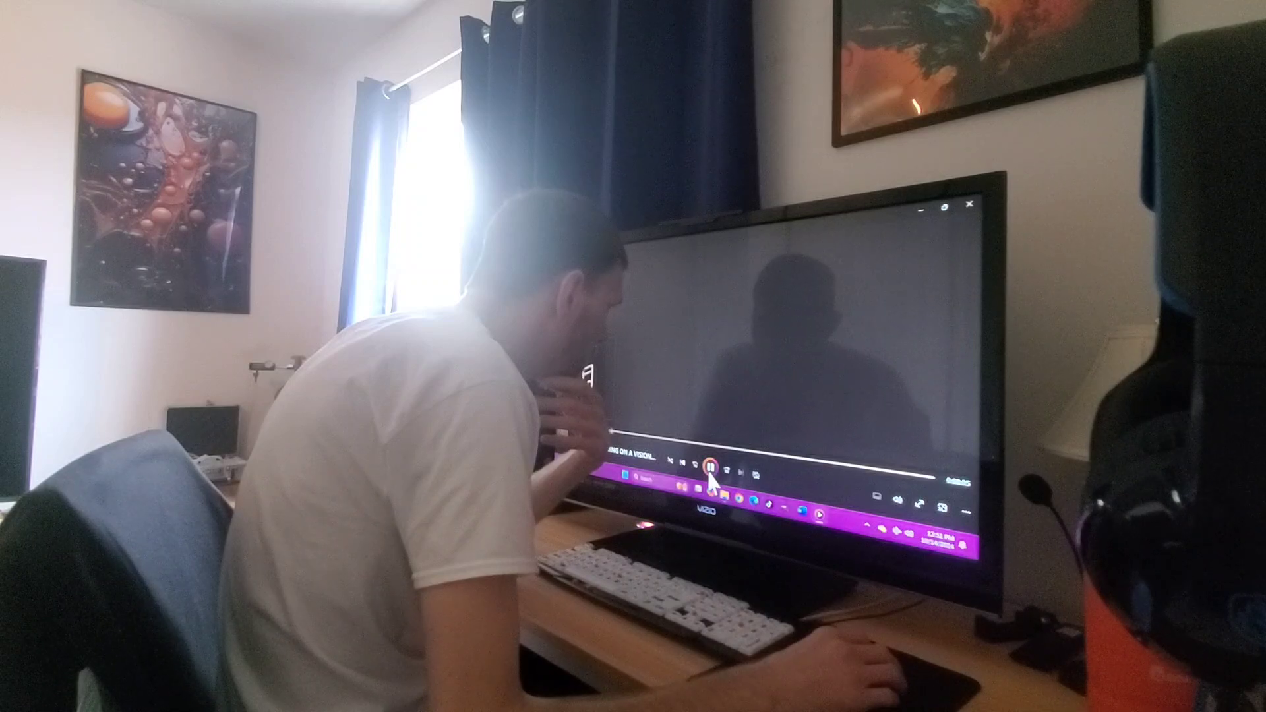